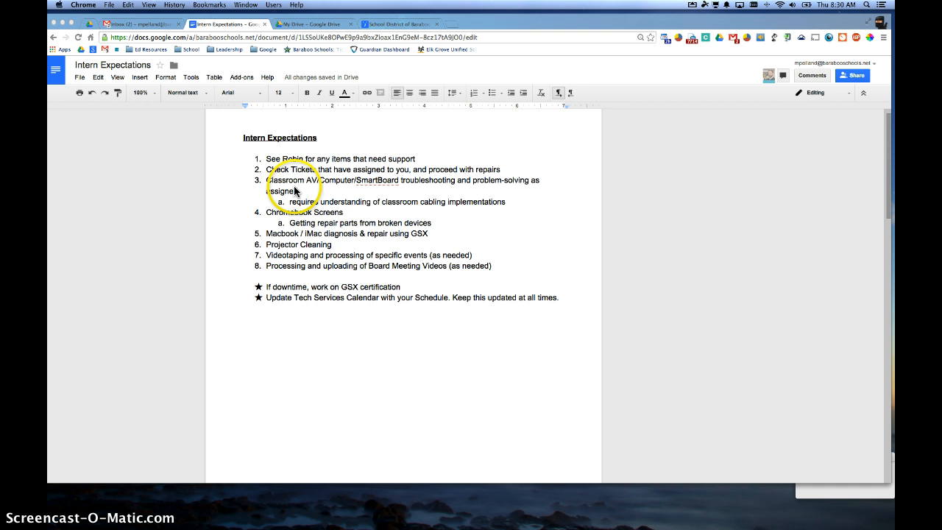
mouse_move(224, 140)
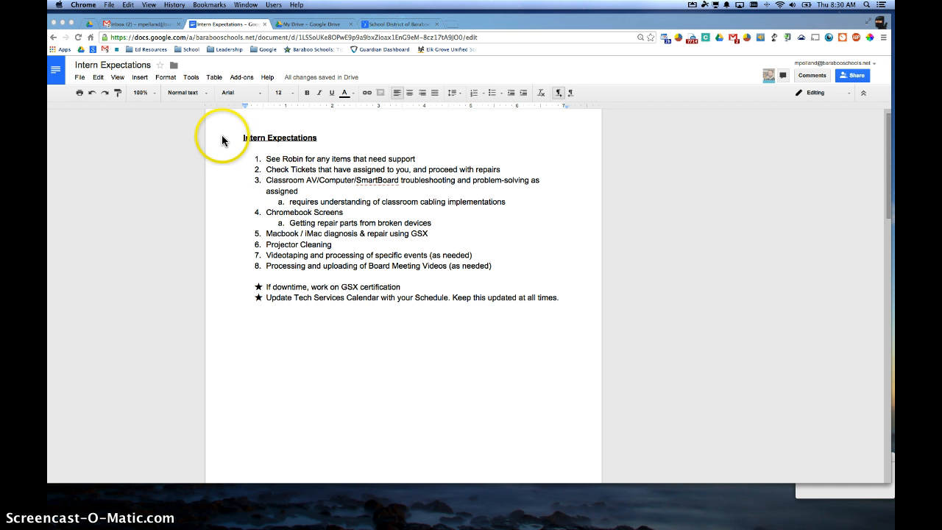
mouse_move(79, 93)
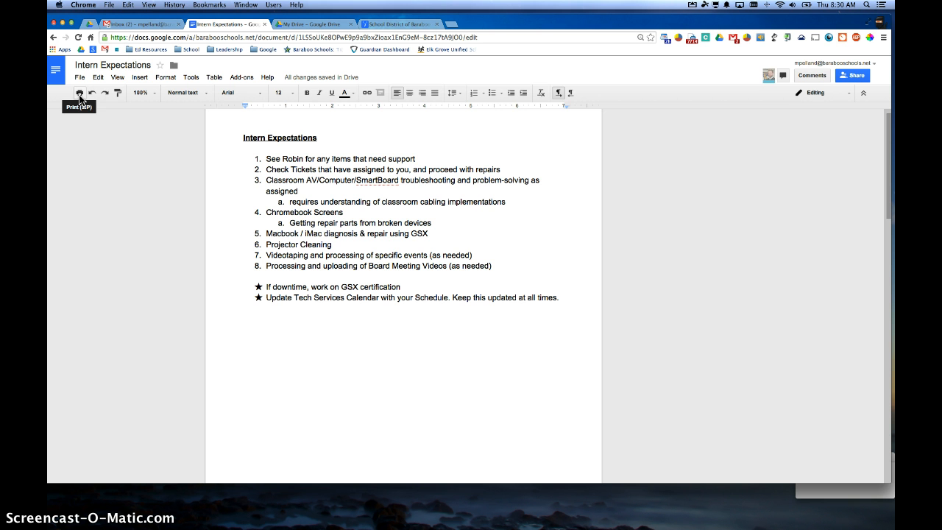
Open printing for Intern Expectations and select the HS-E103-Copier-1 printer.
left_click(79, 93)
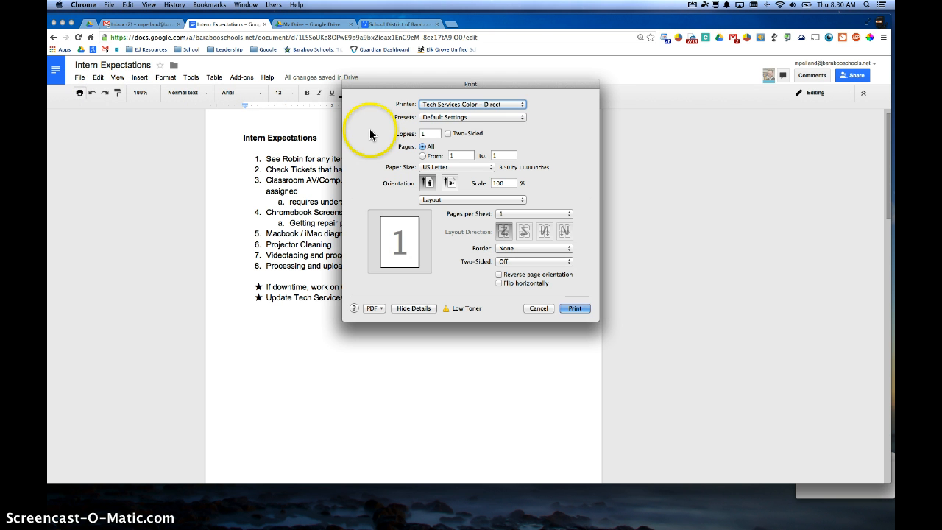
left_click(472, 104)
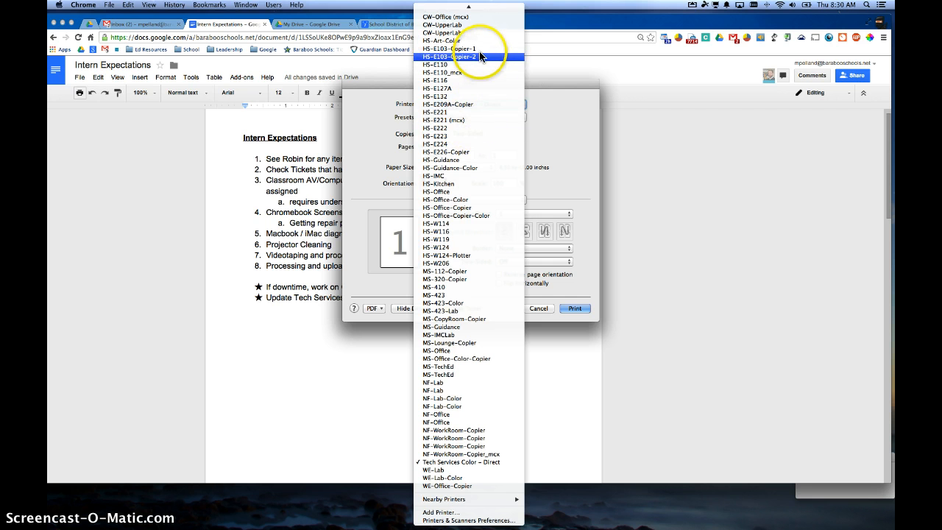
left_click(450, 48)
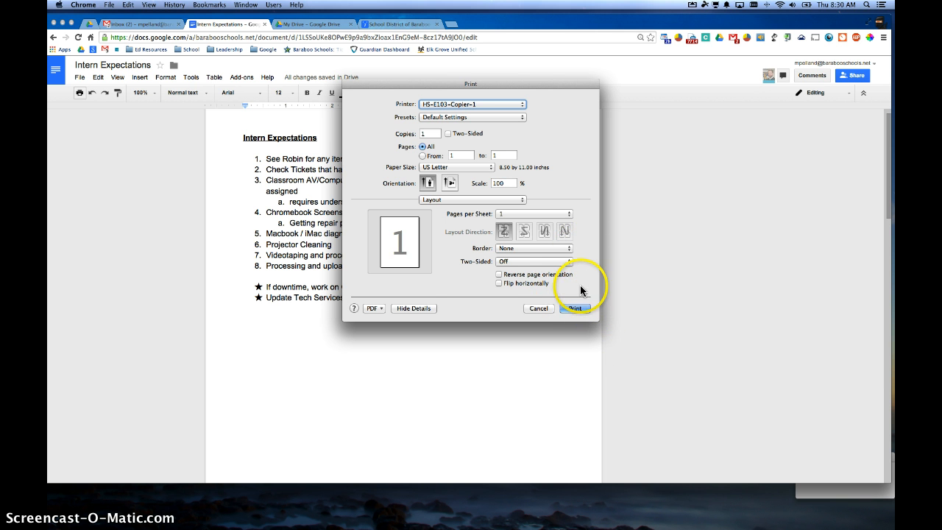
mouse_move(477, 248)
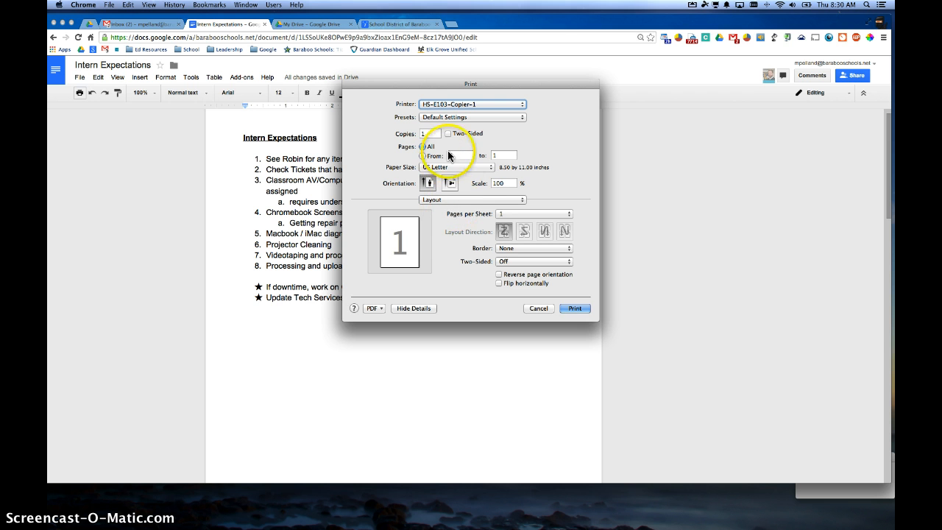
Tick Two-Sided so the job prints duplex with long-edge binding.
left_click(448, 133)
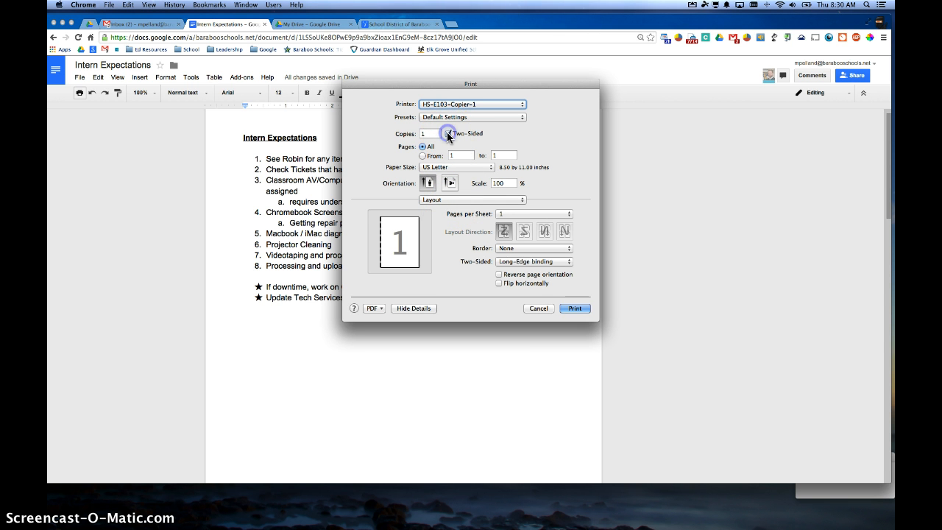
left_click(449, 133)
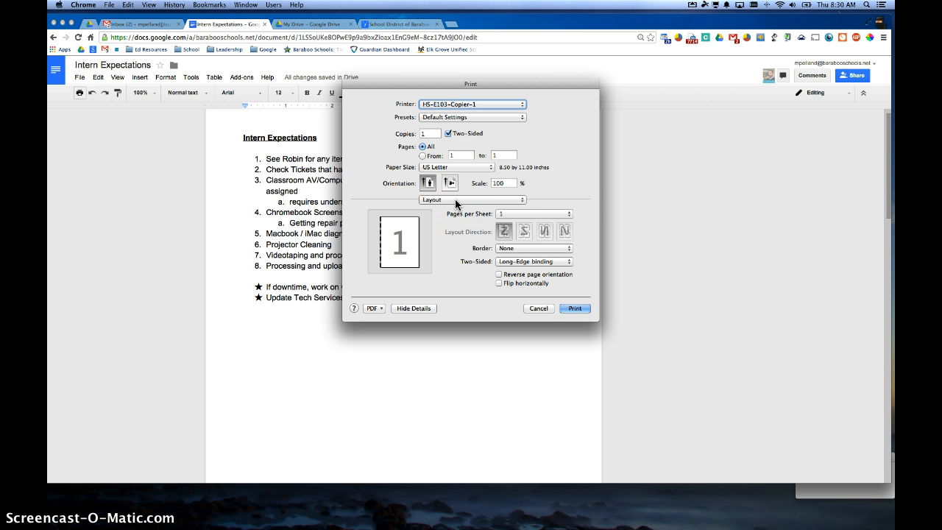
Show the Printer Features section and keep Staple set to Off.
left_click(471, 200)
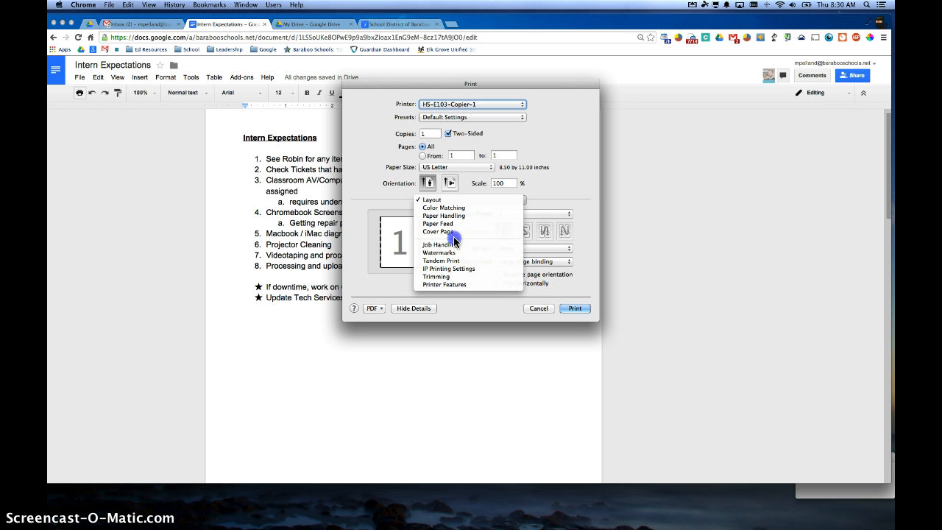
left_click(444, 284)
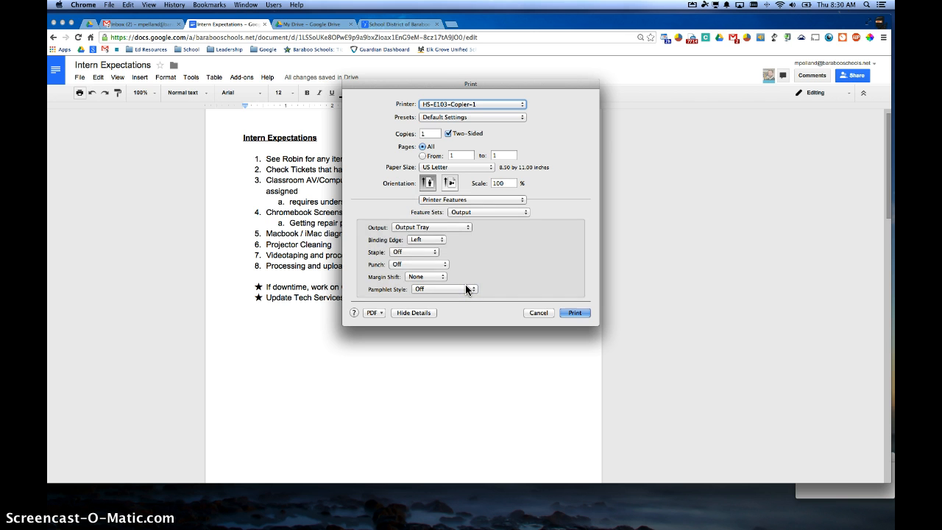
left_click(414, 252)
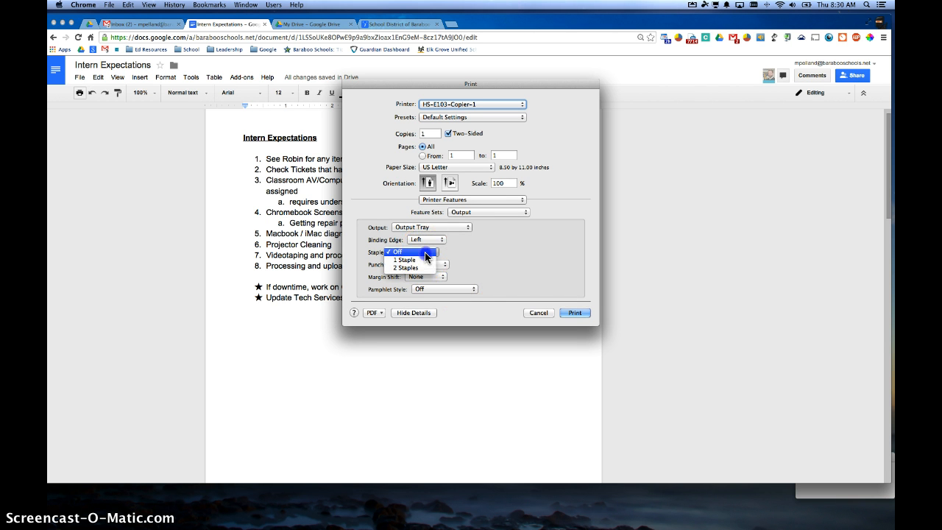
left_click(396, 252)
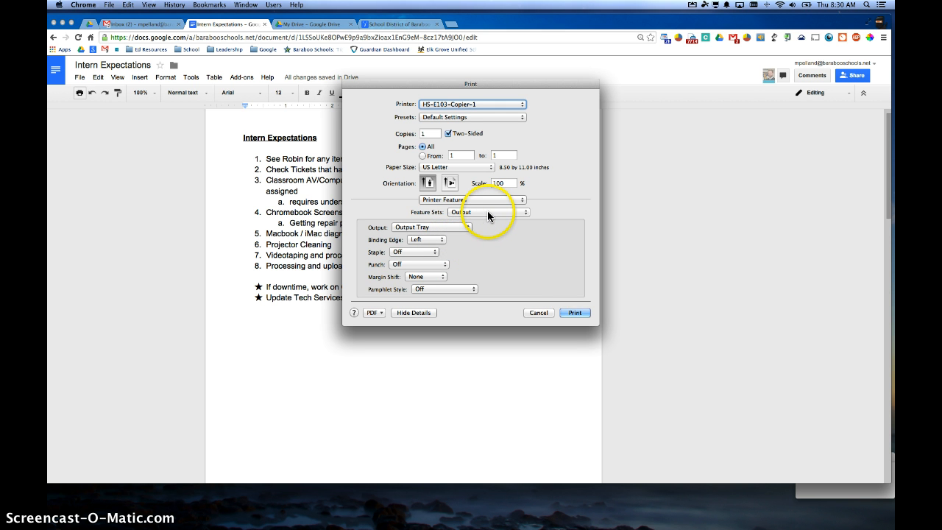
mouse_move(569, 309)
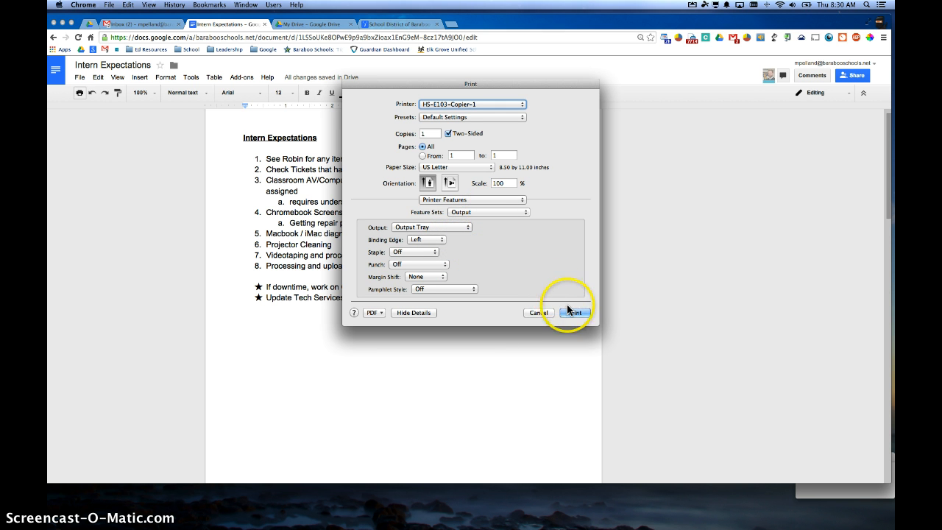
Send the job to HS-E103-Copier-1 and dismiss PaperCut's held-in-queue notice.
left_click(574, 312)
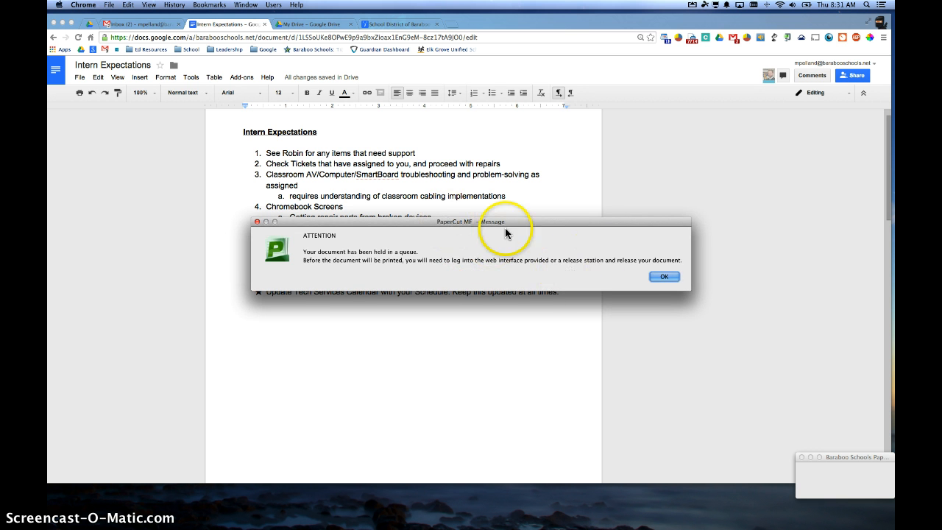
left_click(664, 276)
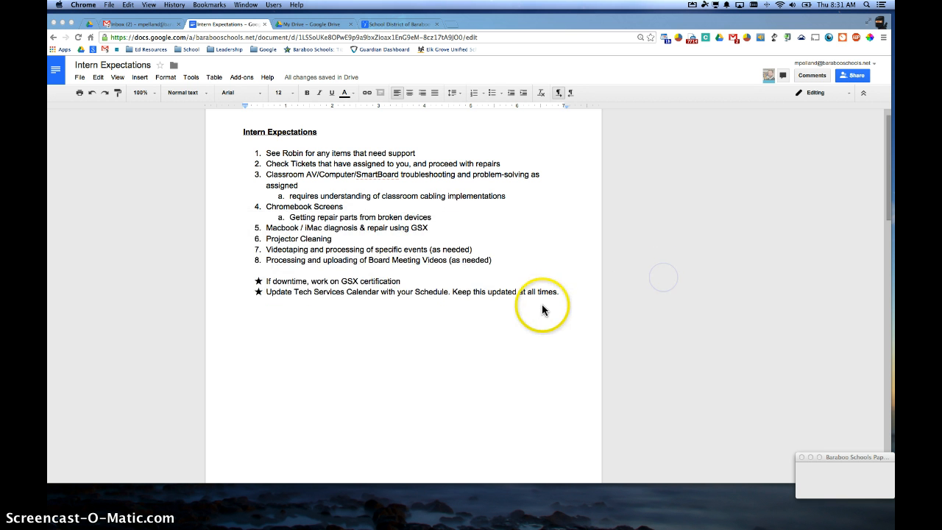